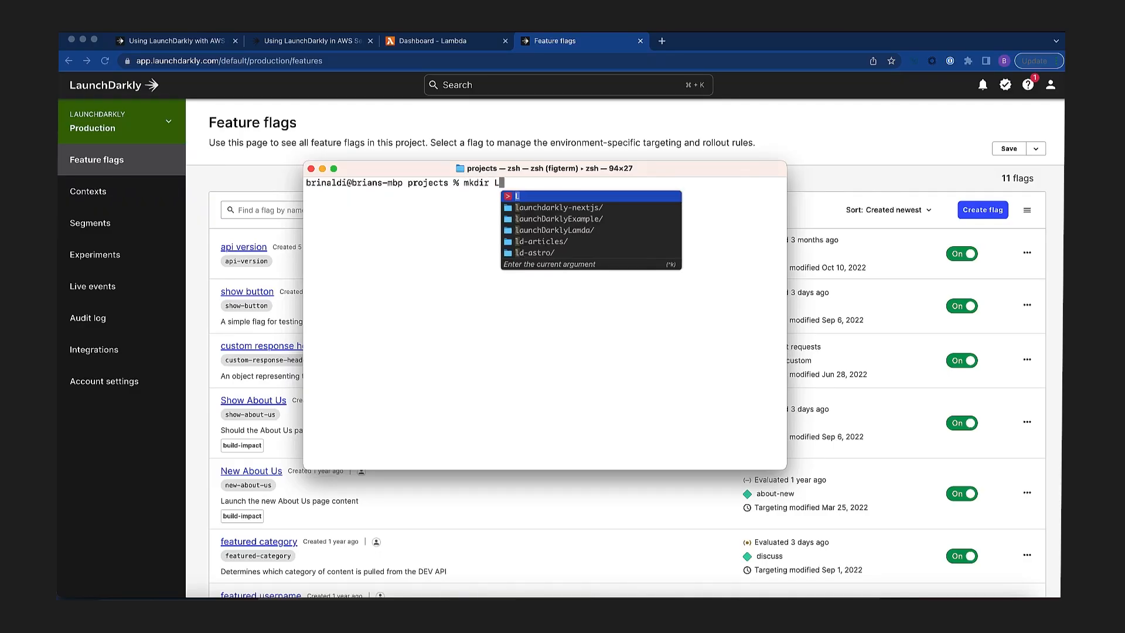
# Create the LambdaLayer/nodejs folders and npm install launchdarkly-node-server-sdk inside nodejs.
pyautogui.write('ambda')
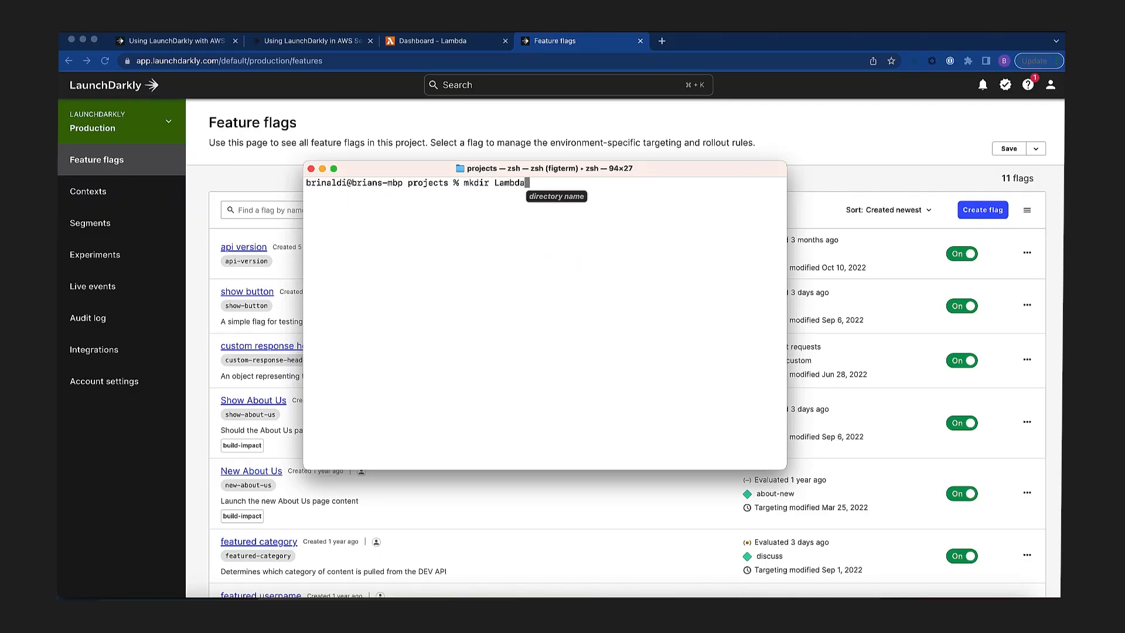
pyautogui.write('Layer')
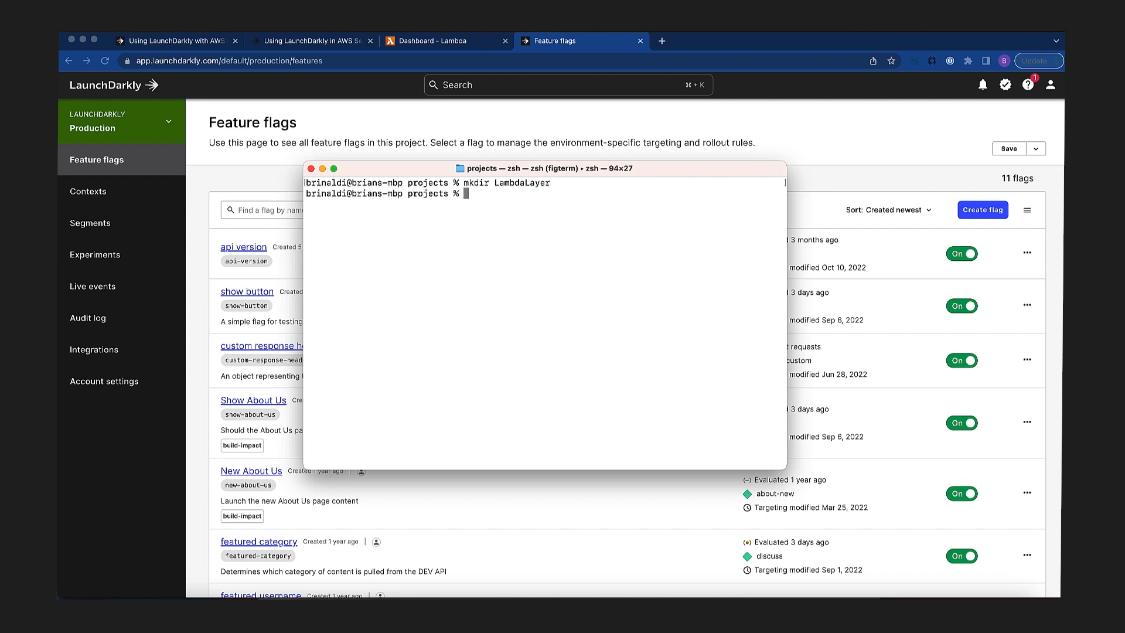
pyautogui.write('cd LambdaLayer/')
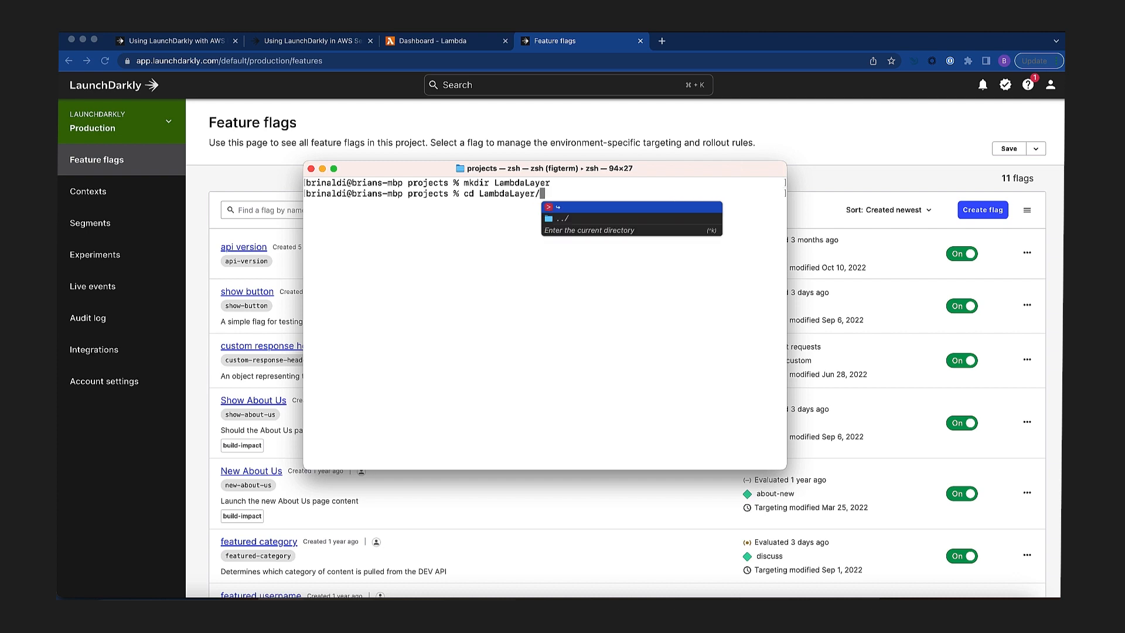
pyautogui.write('mkdir')
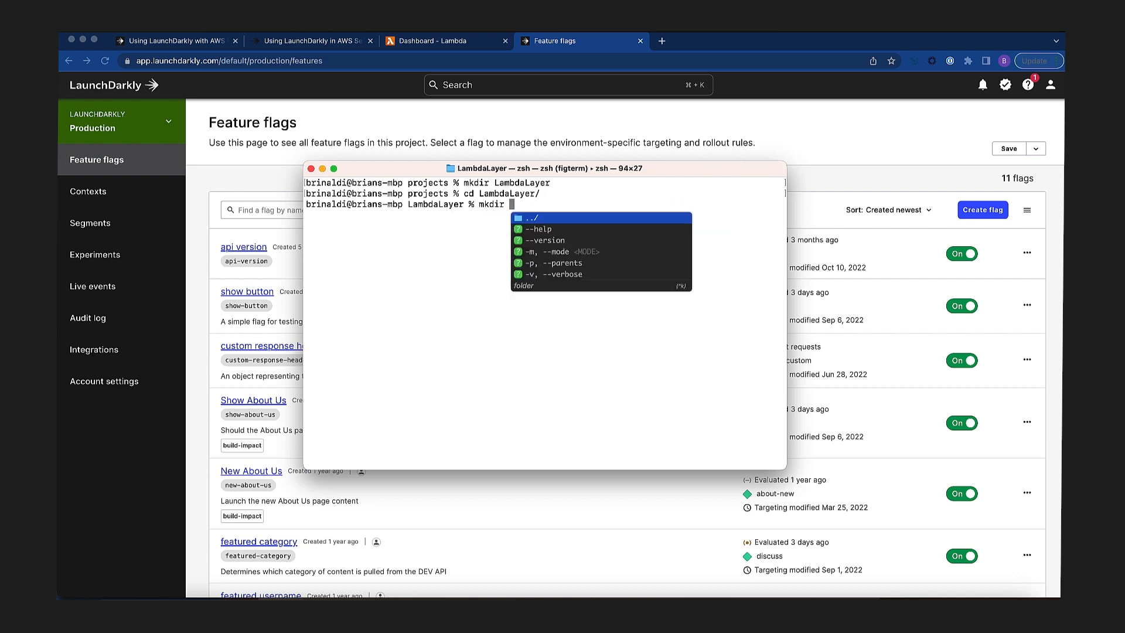
pyautogui.write('nodejs')
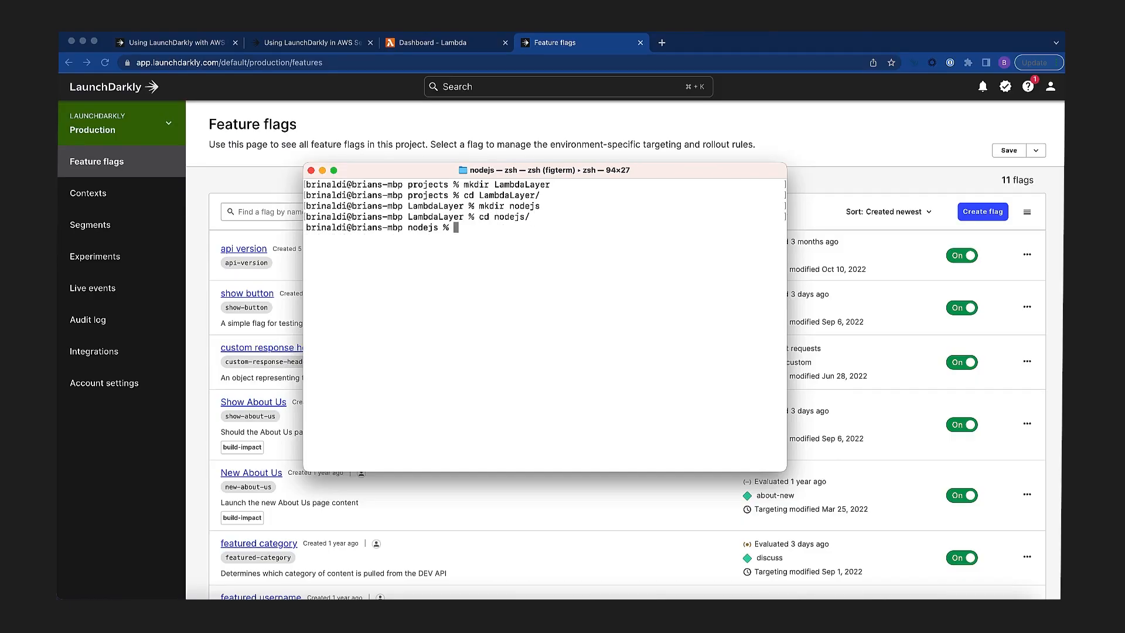
pyautogui.write('npm install launchdarkly-node-server-sdk')
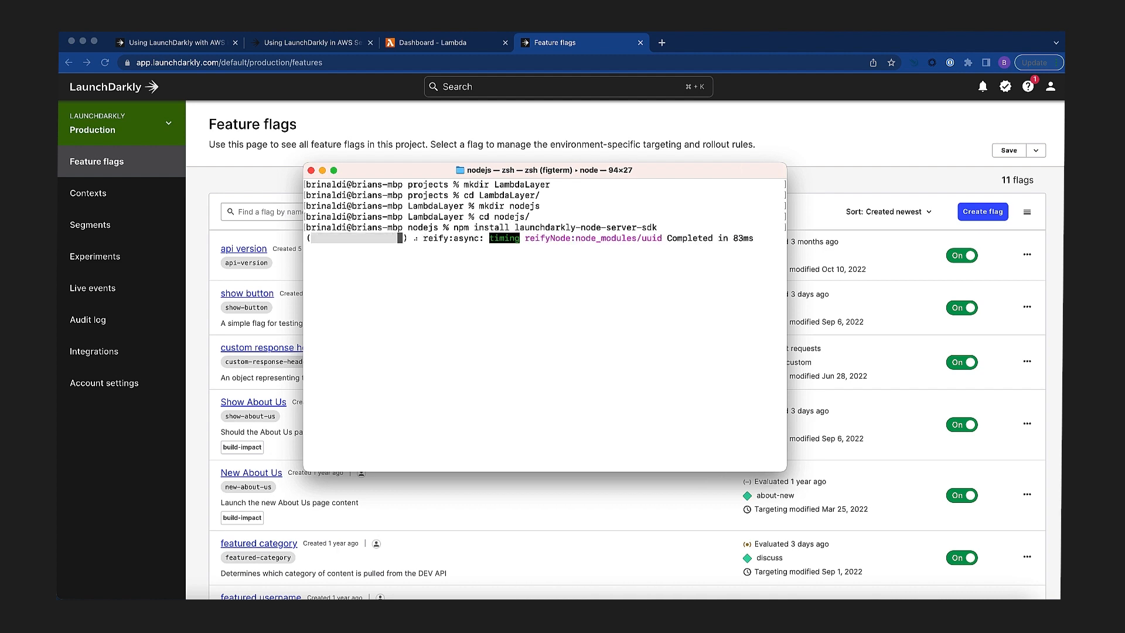
# Compress the nodejs folder into nodejs.zip in Finder, then return to Lambda Layers.
pyautogui.rightClick(399, 280)
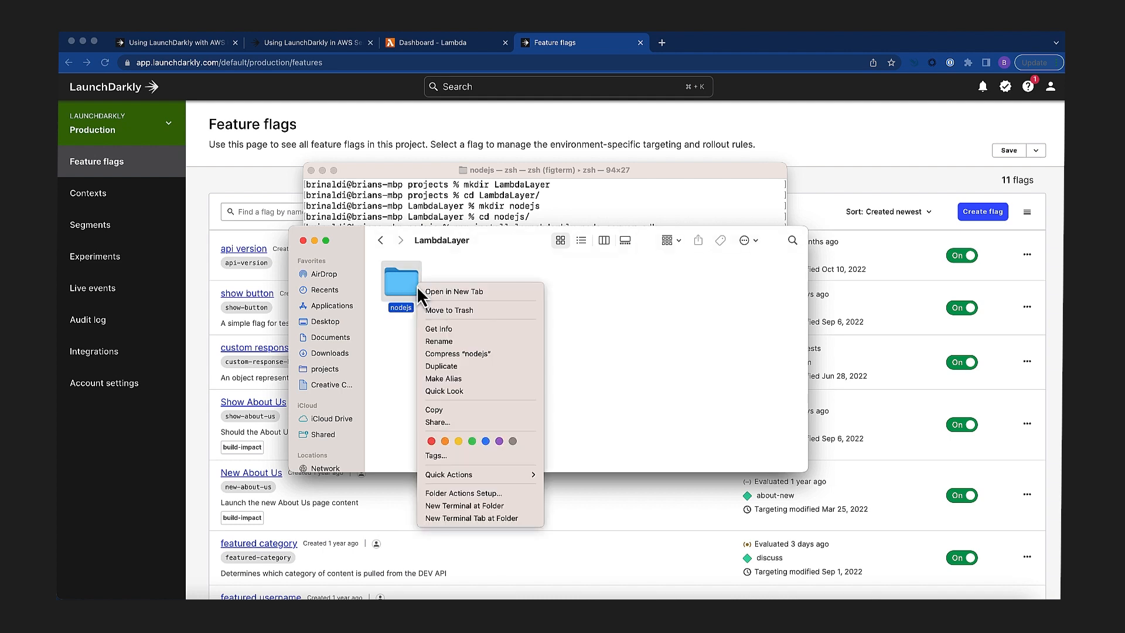
pyautogui.moveTo(457, 353)
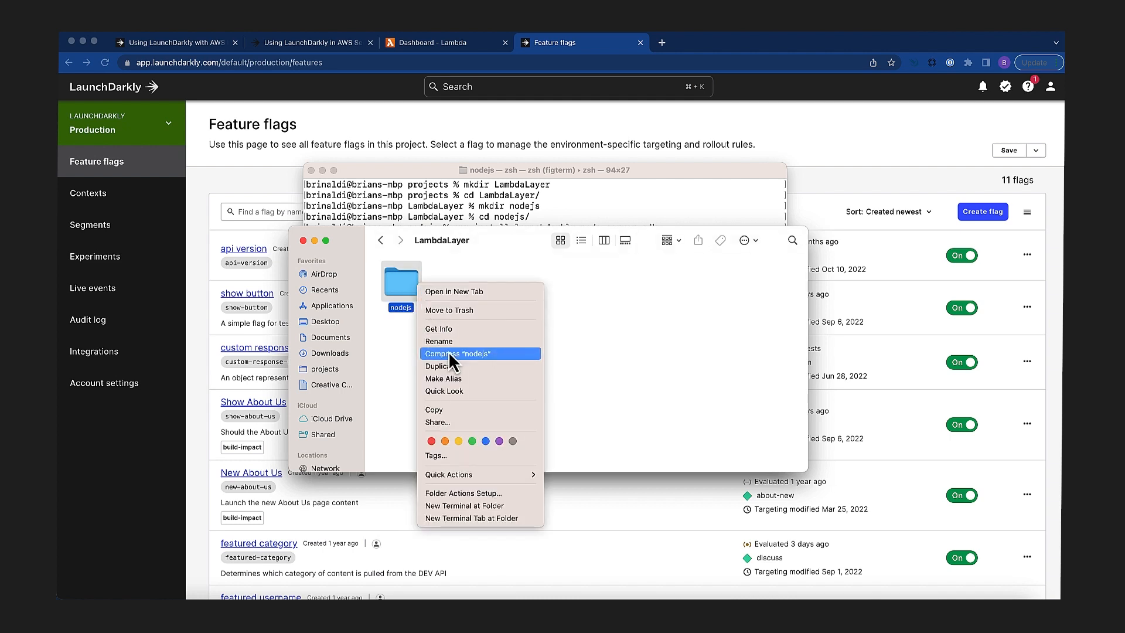
pyautogui.click(461, 353)
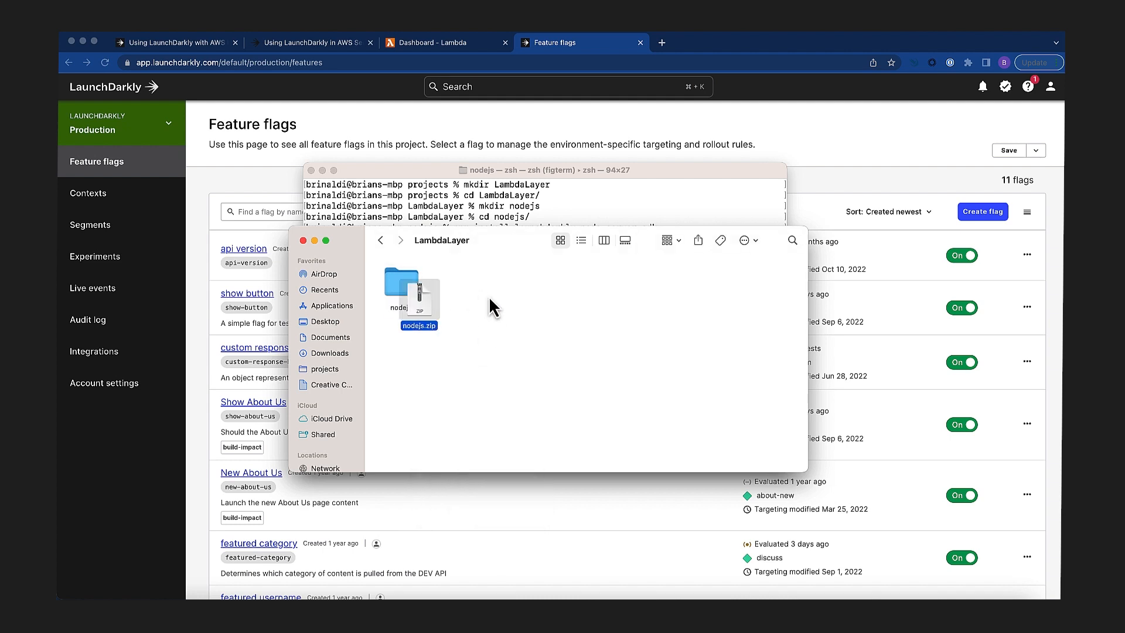
pyautogui.click(445, 43)
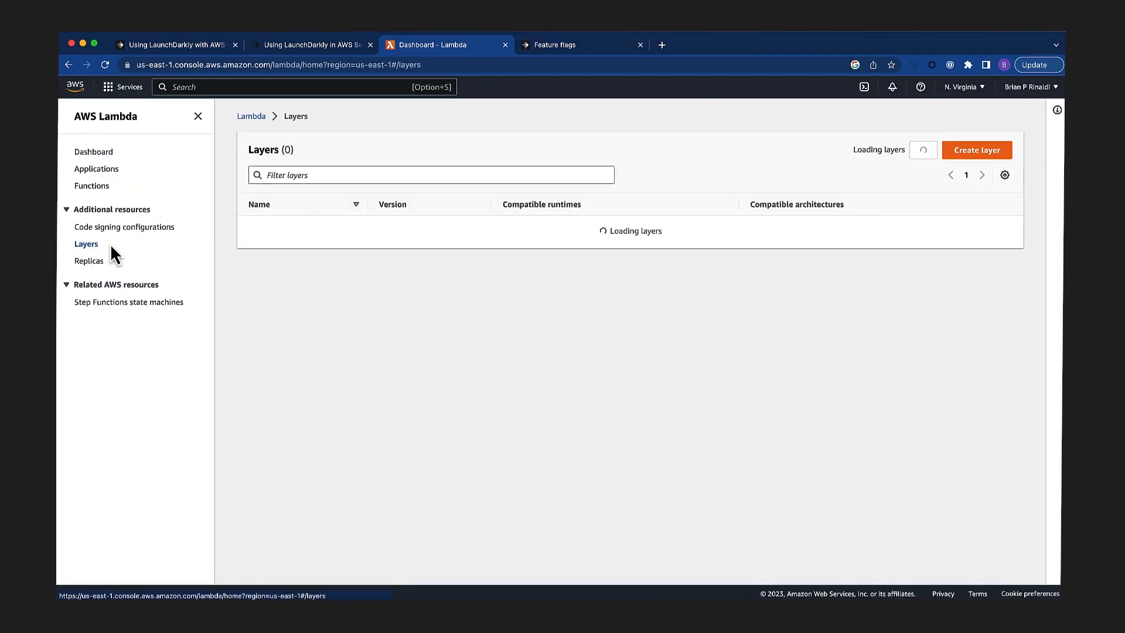
# Define layer LaunchDarklySDKs ('The LaunchDarkly Node SDKs') from nodejs.zip with Node.js 16.x runtime.
pyautogui.click(976, 150)
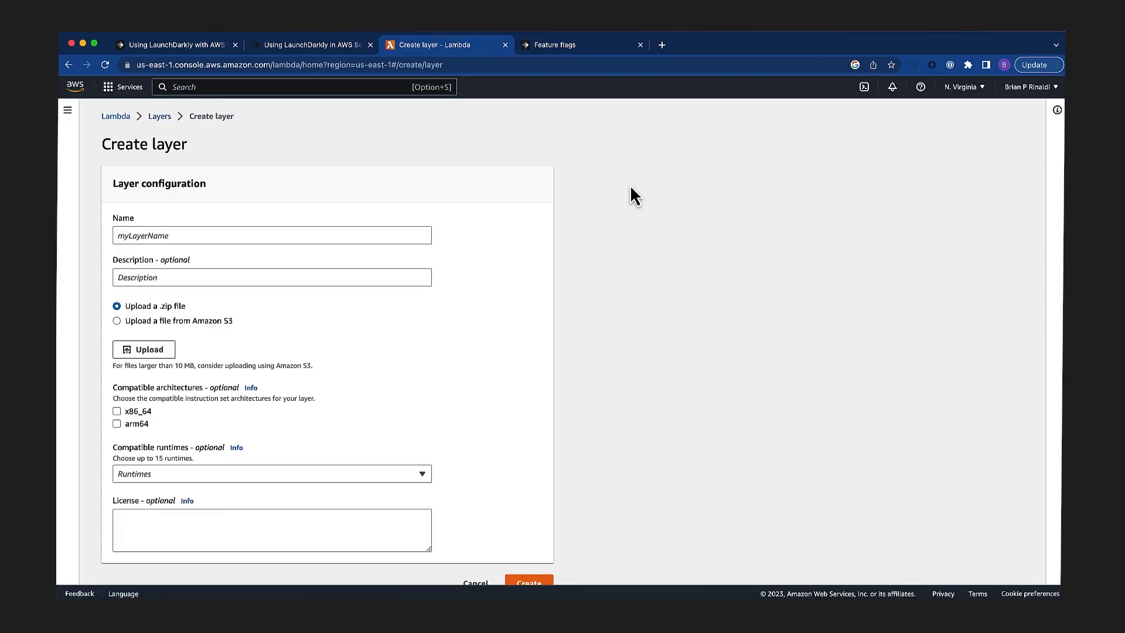
pyautogui.click(271, 234)
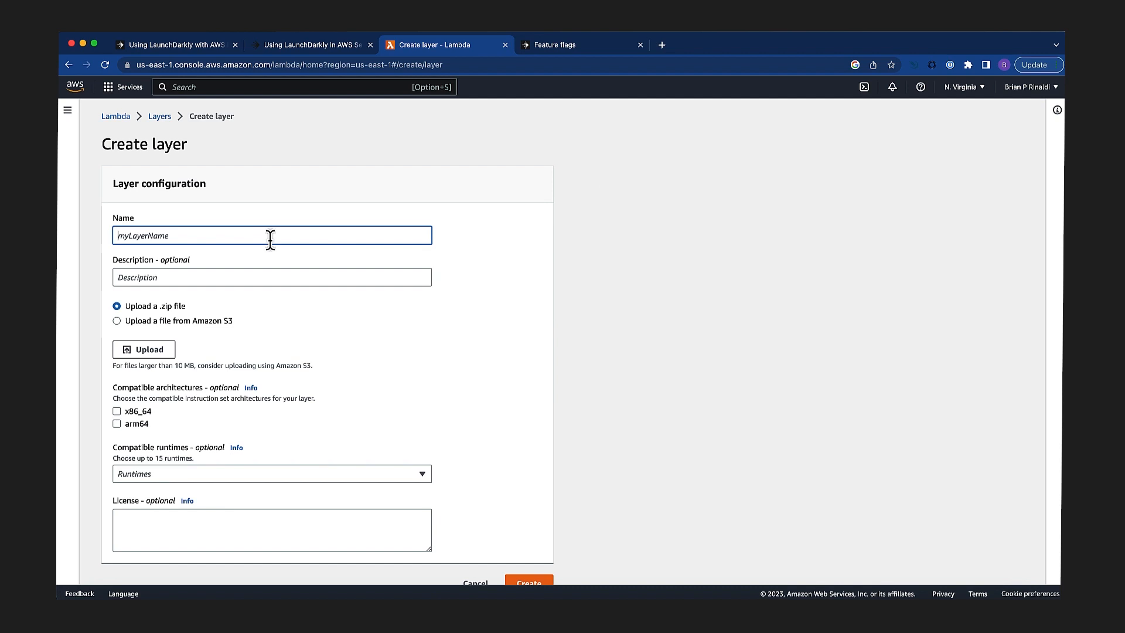
pyautogui.write('LaunchDarklySDKs')
pyautogui.click(271, 277)
pyautogui.write('The LaunchDarkly Node SDKs')
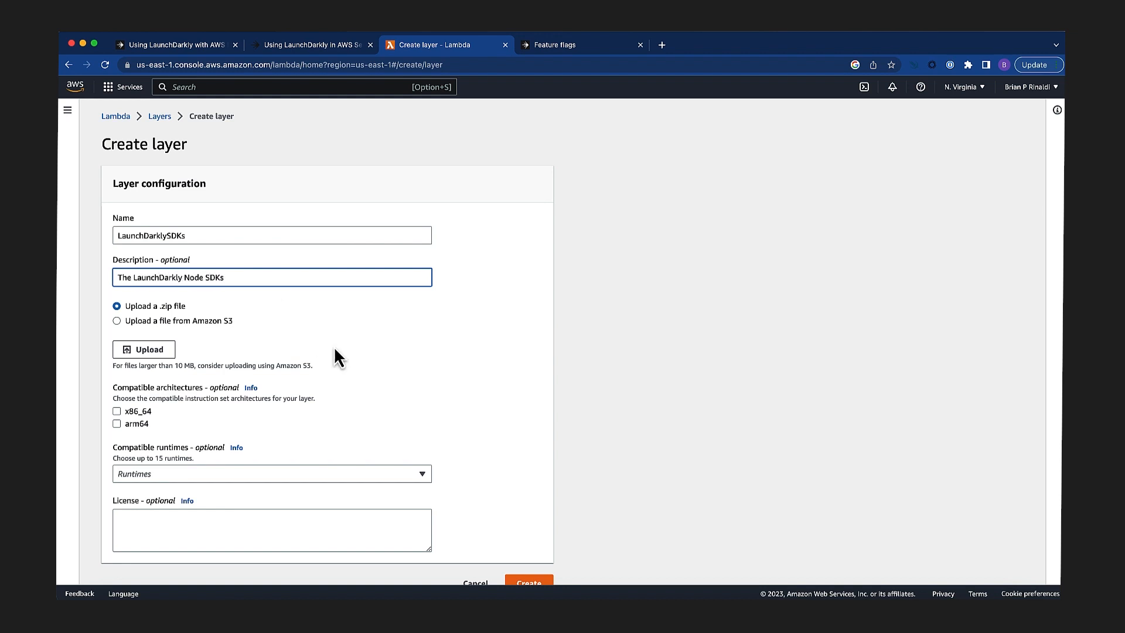
pyautogui.scroll(-3)
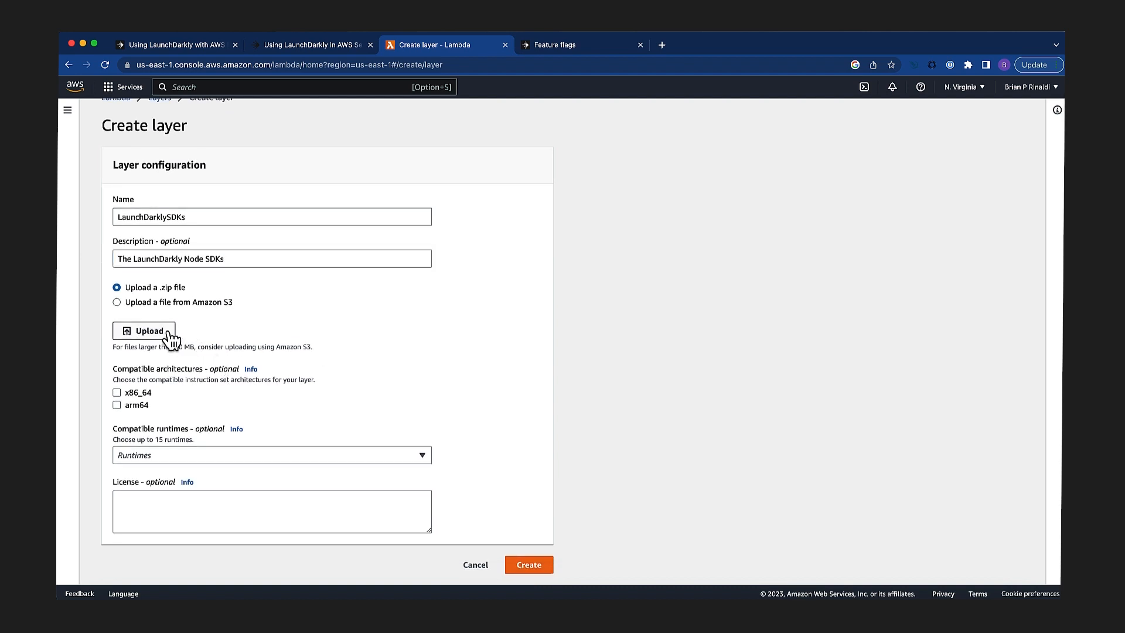
pyautogui.click(144, 331)
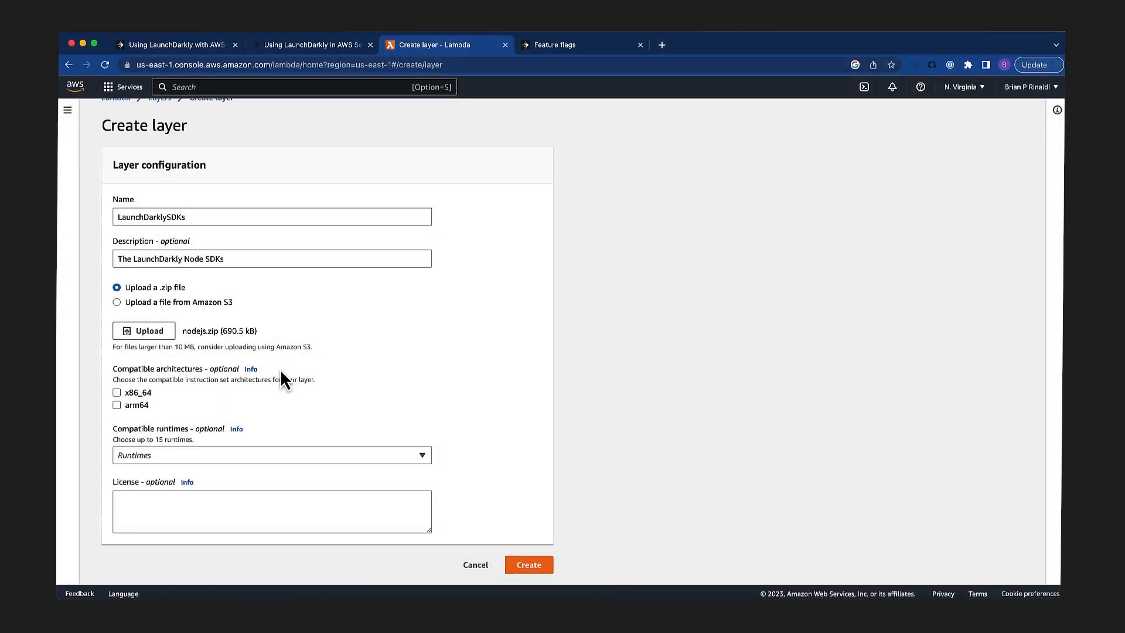
pyautogui.click(272, 455)
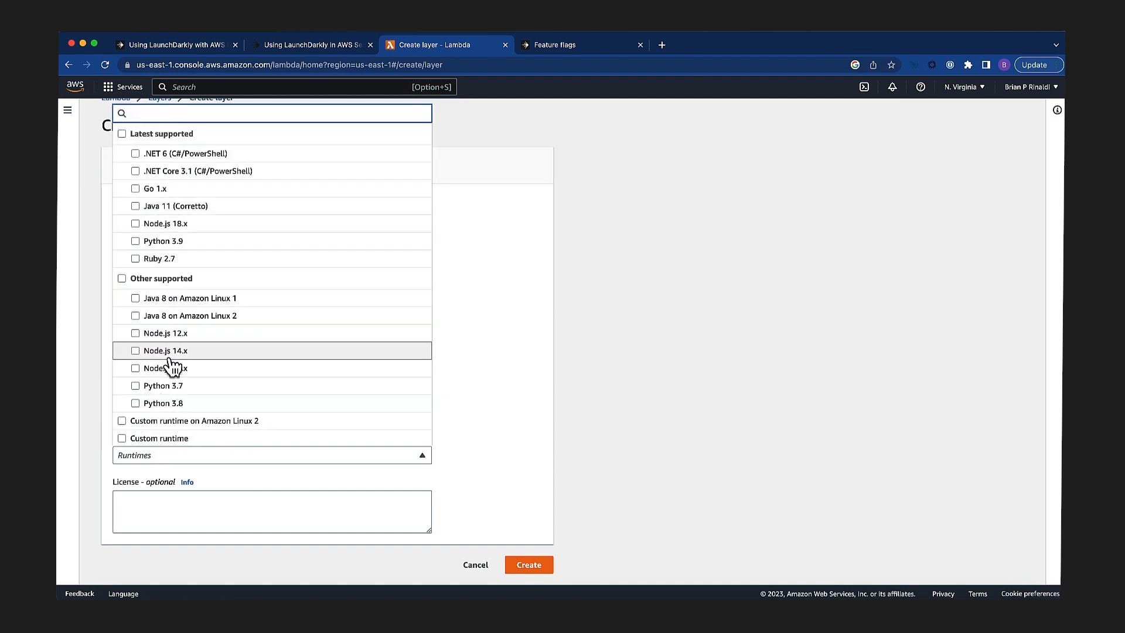
pyautogui.moveTo(170, 367)
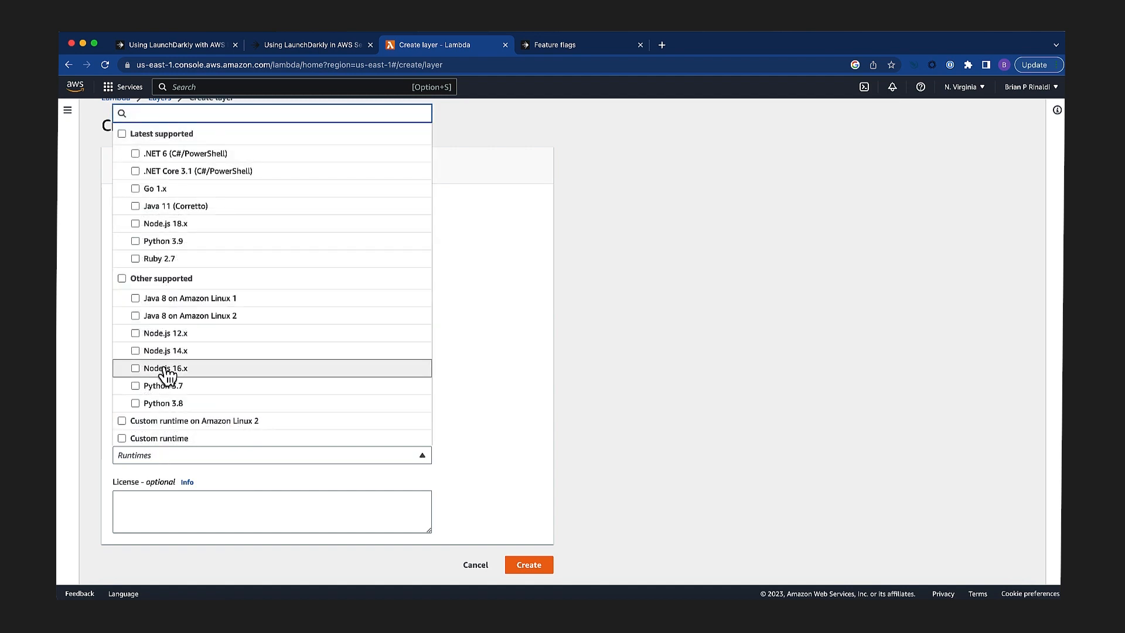
pyautogui.click(165, 368)
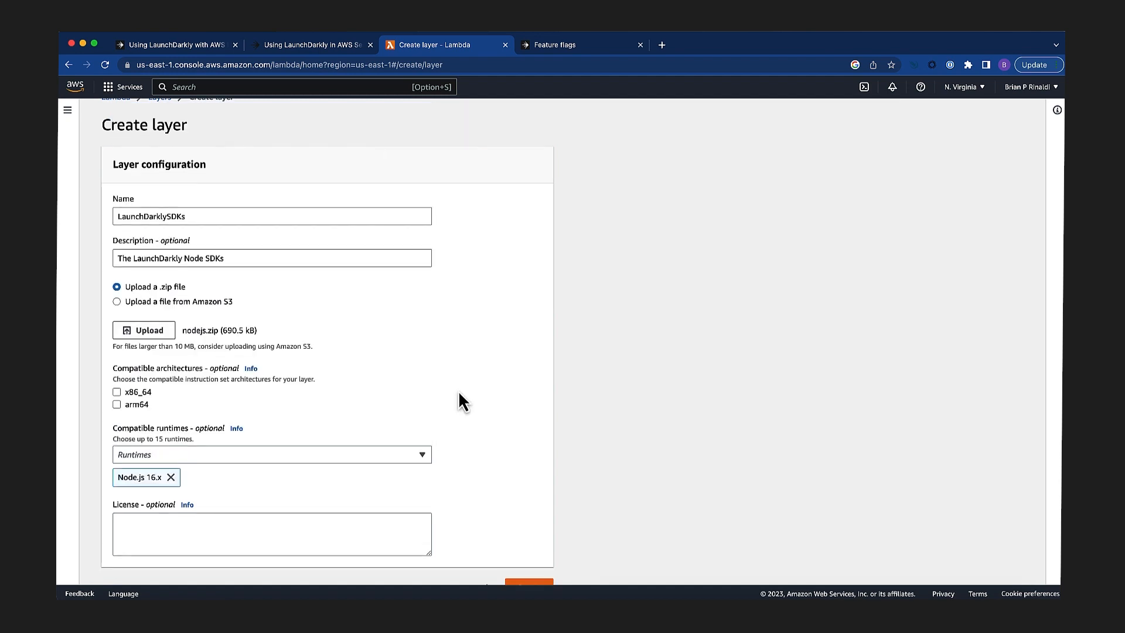
pyautogui.click(528, 584)
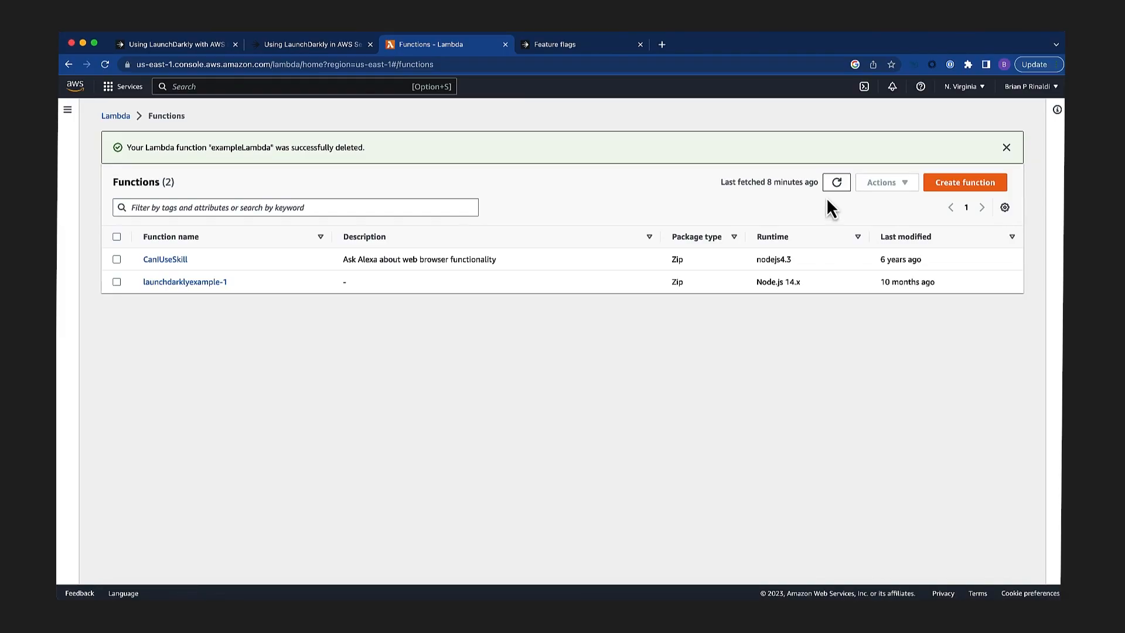
# Author the function exampleLambda from scratch on the Node.js 16.x runtime.
pyautogui.click(965, 182)
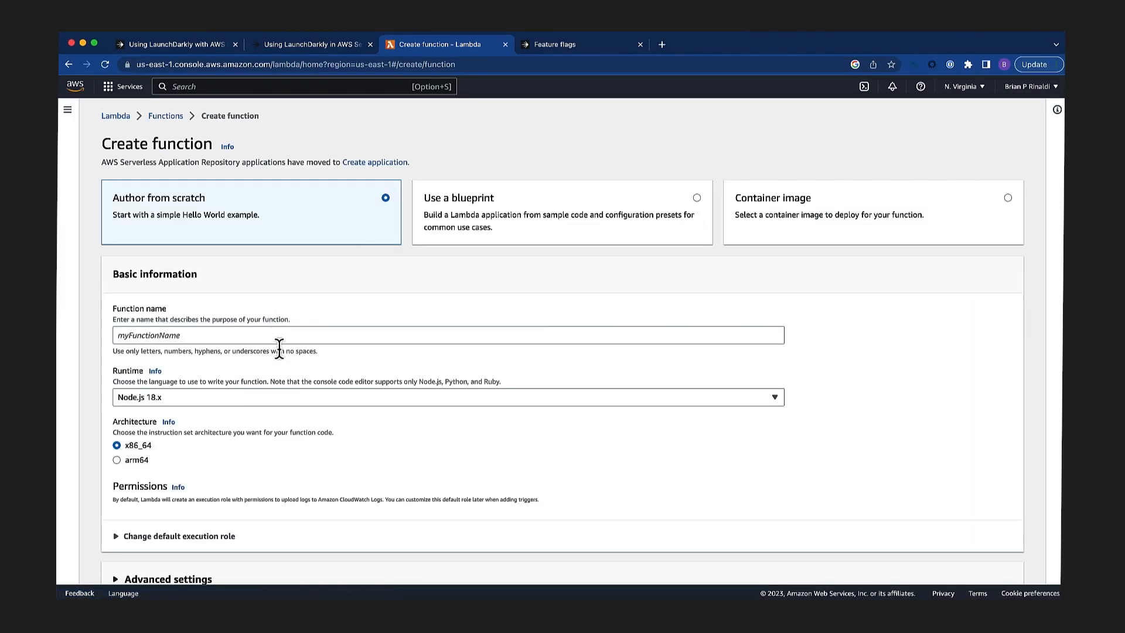
pyautogui.write('exampleLambda')
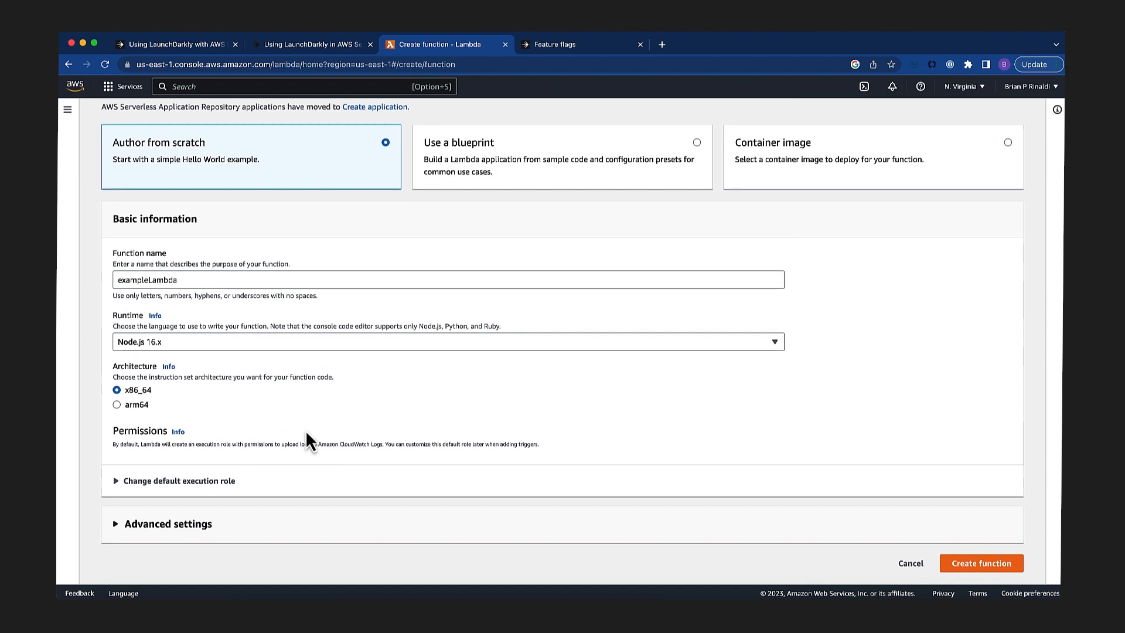
pyautogui.click(980, 563)
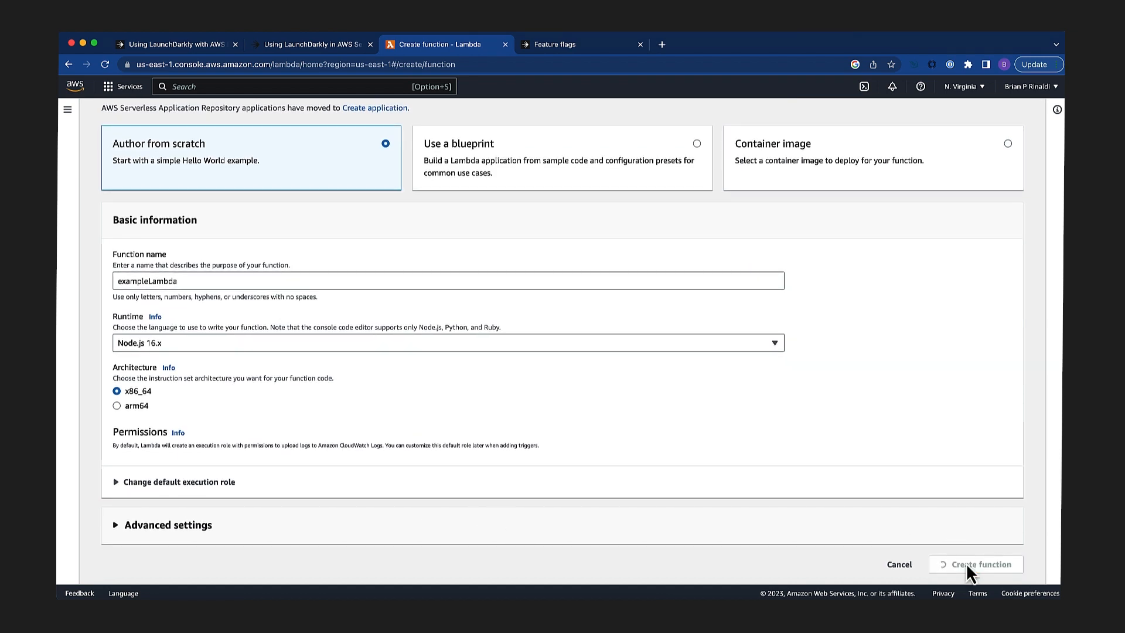
pyautogui.click(975, 564)
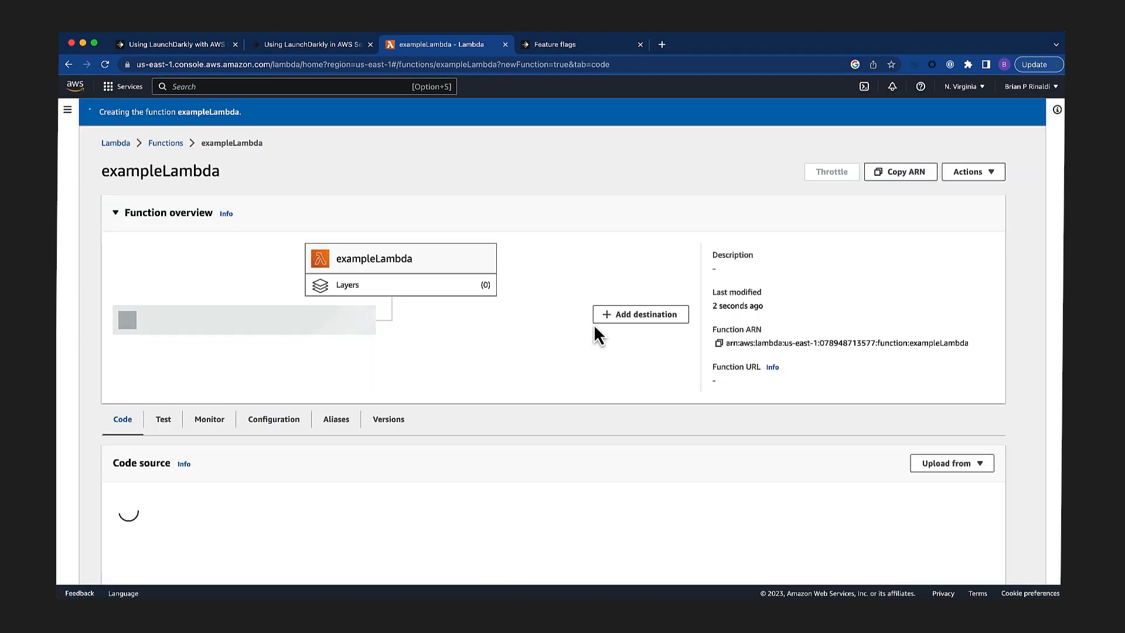
pyautogui.scroll(-3)
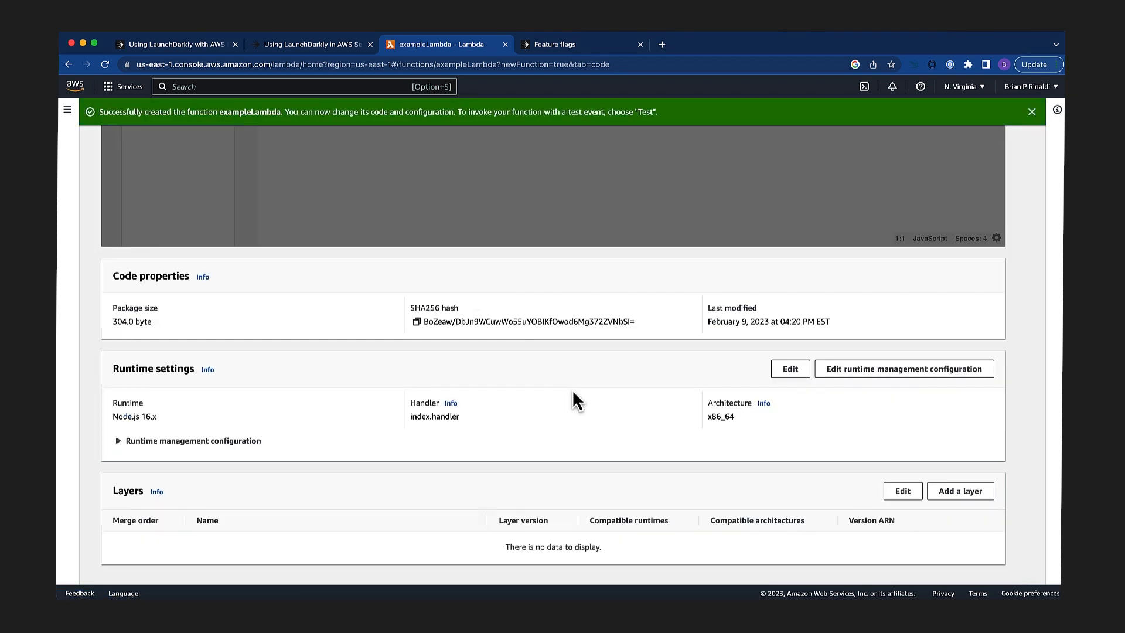
# Add the LaunchDarklySDKs custom layer at version 1 to exampleLambda.
pyautogui.click(960, 491)
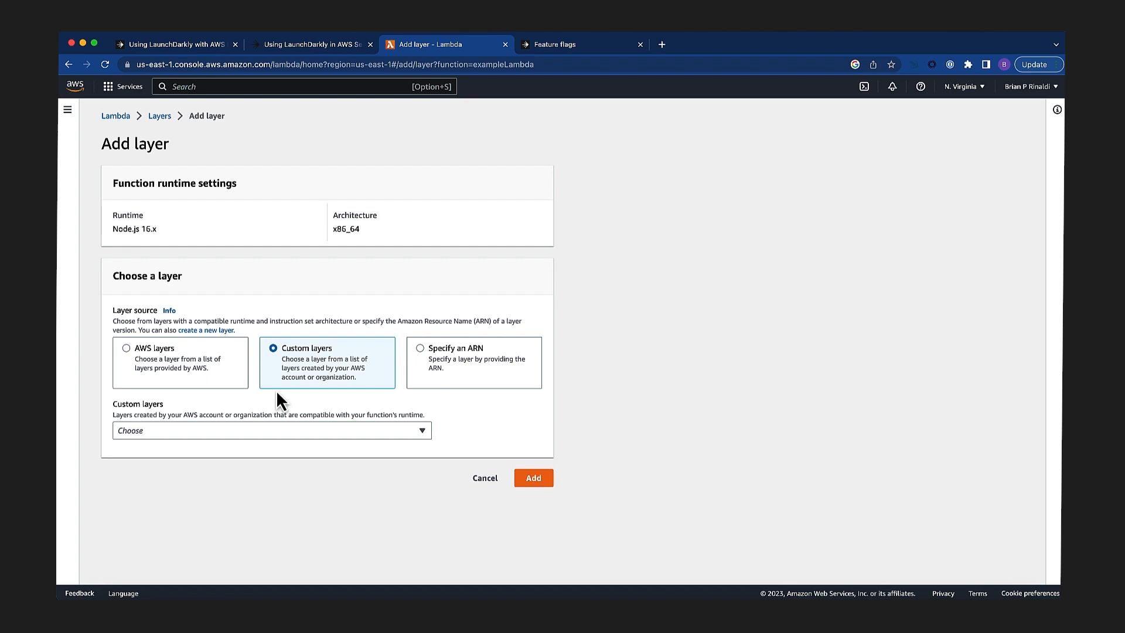
pyautogui.click(271, 430)
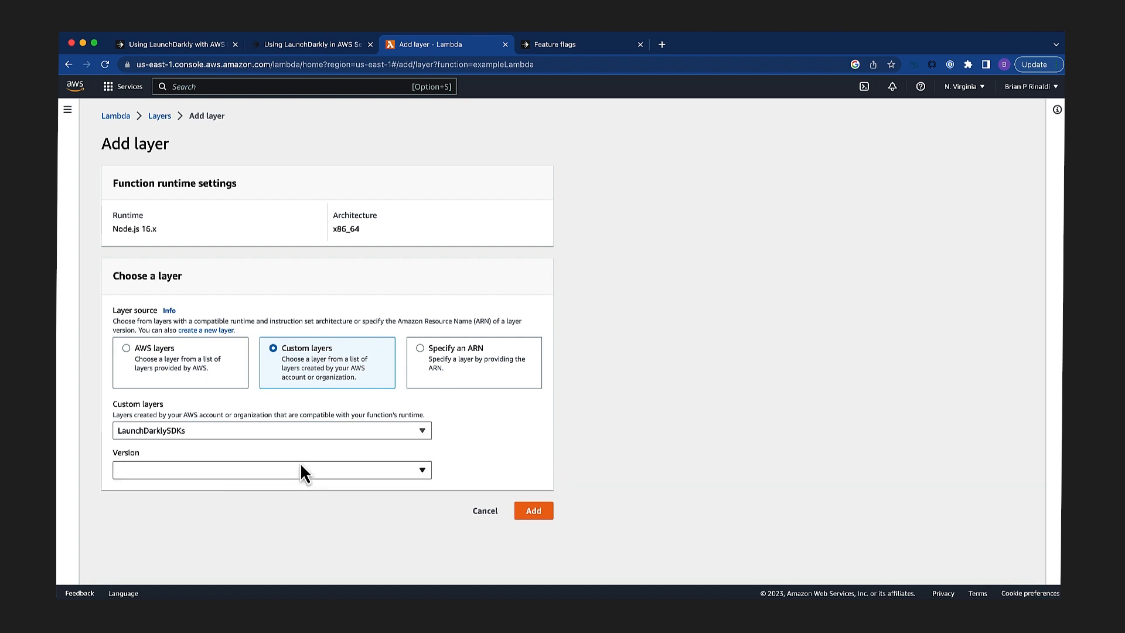
pyautogui.click(271, 470)
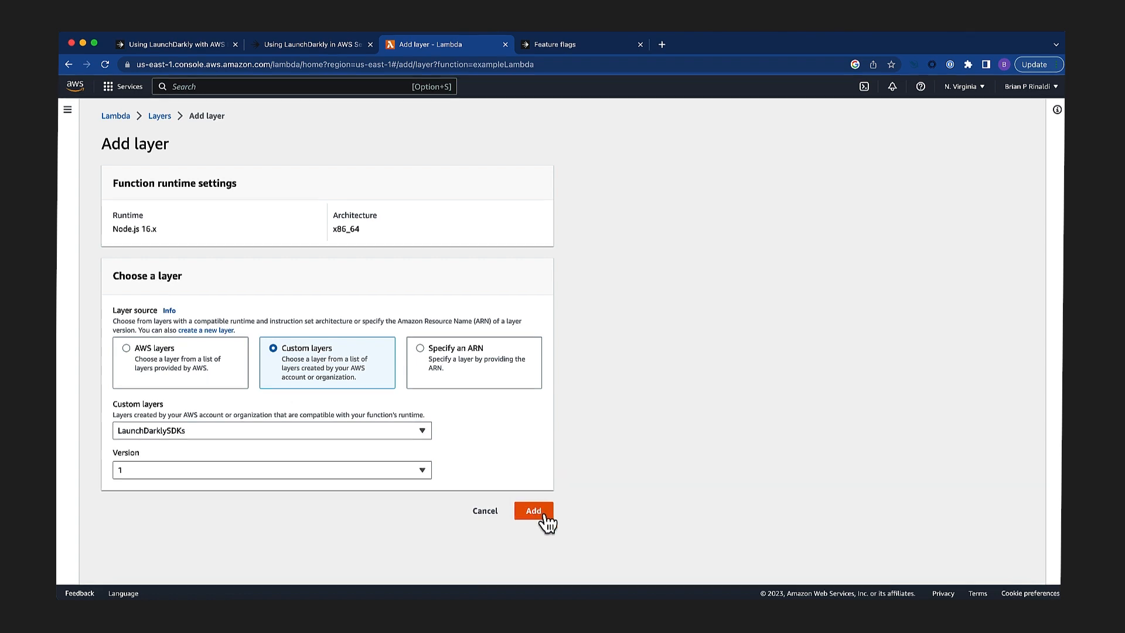
pyautogui.click(533, 510)
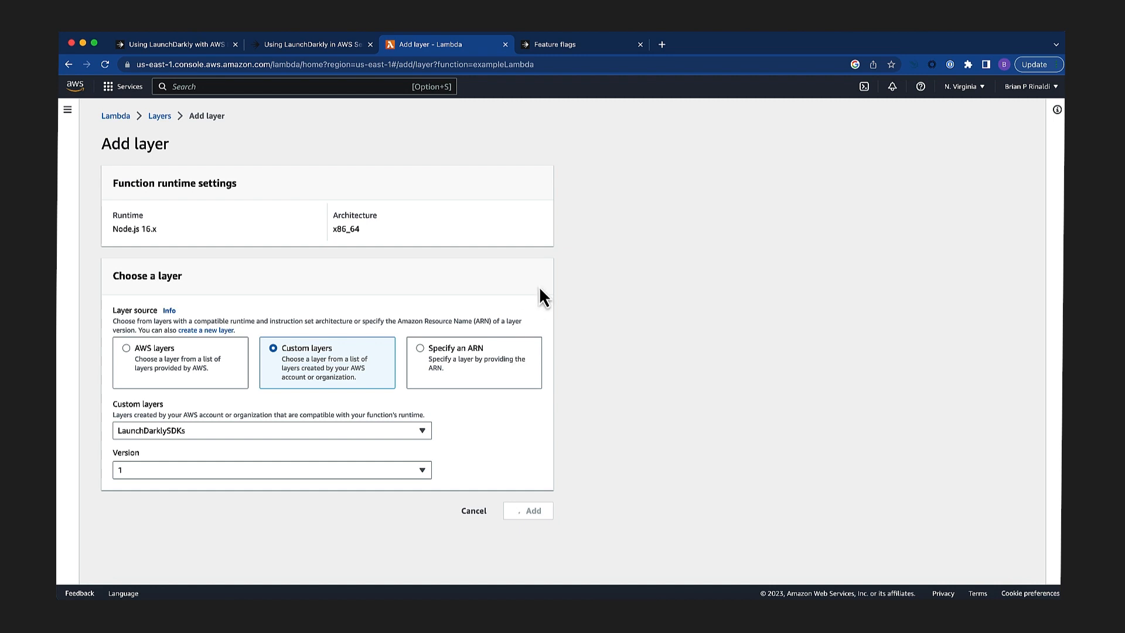
pyautogui.click(528, 510)
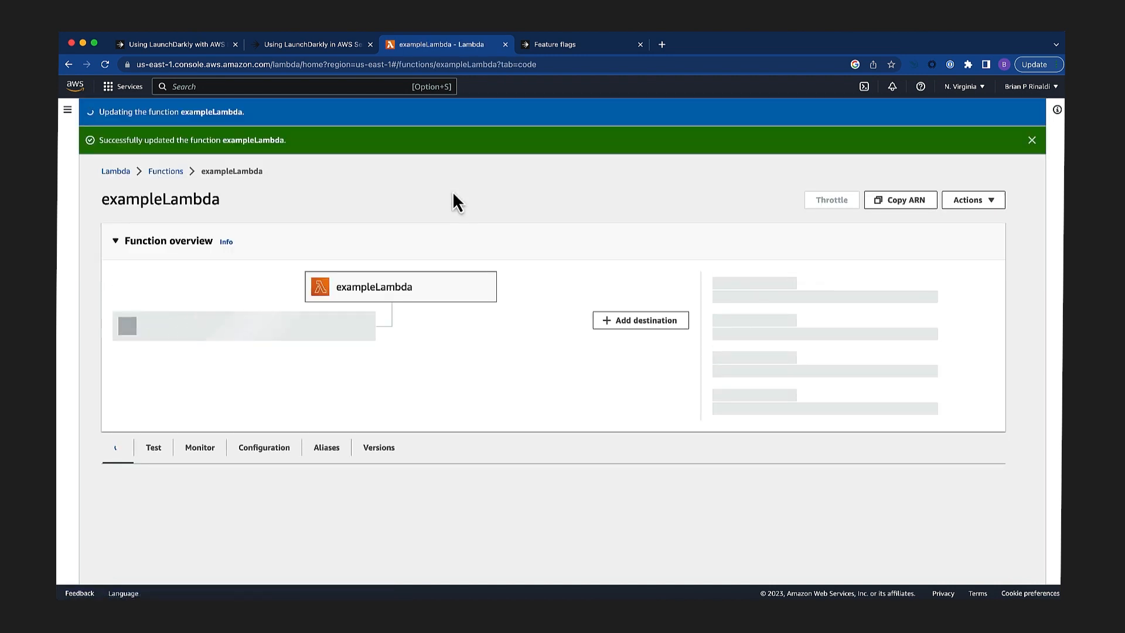
# Scroll down to exampleLambda's Code source editor for index.js.
pyautogui.scroll(-3)
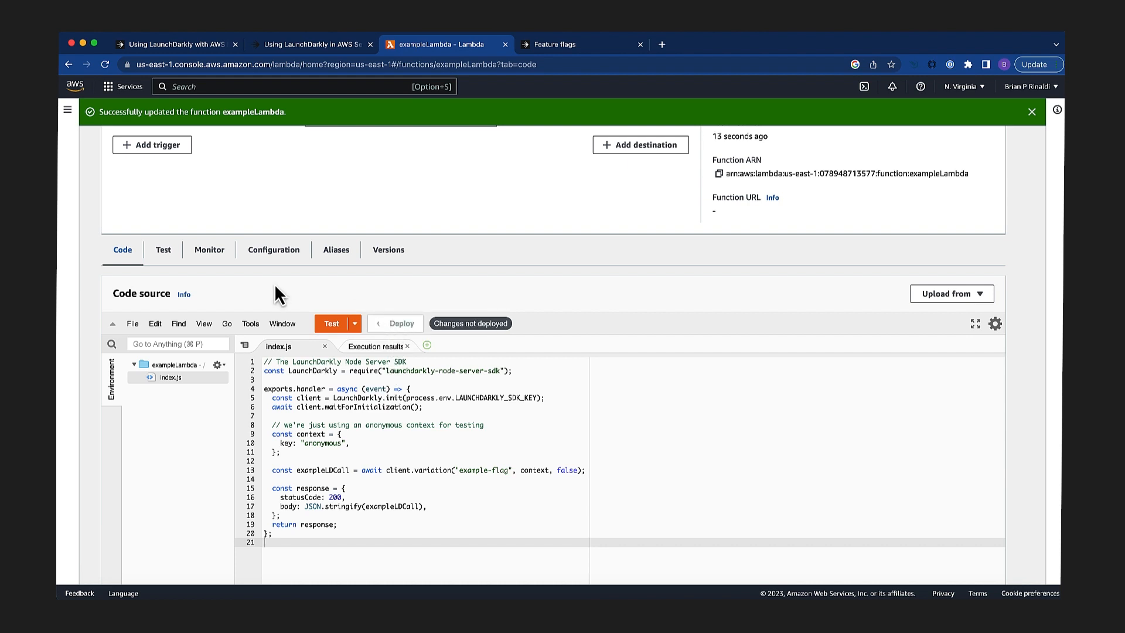
pyautogui.moveTo(282, 287)
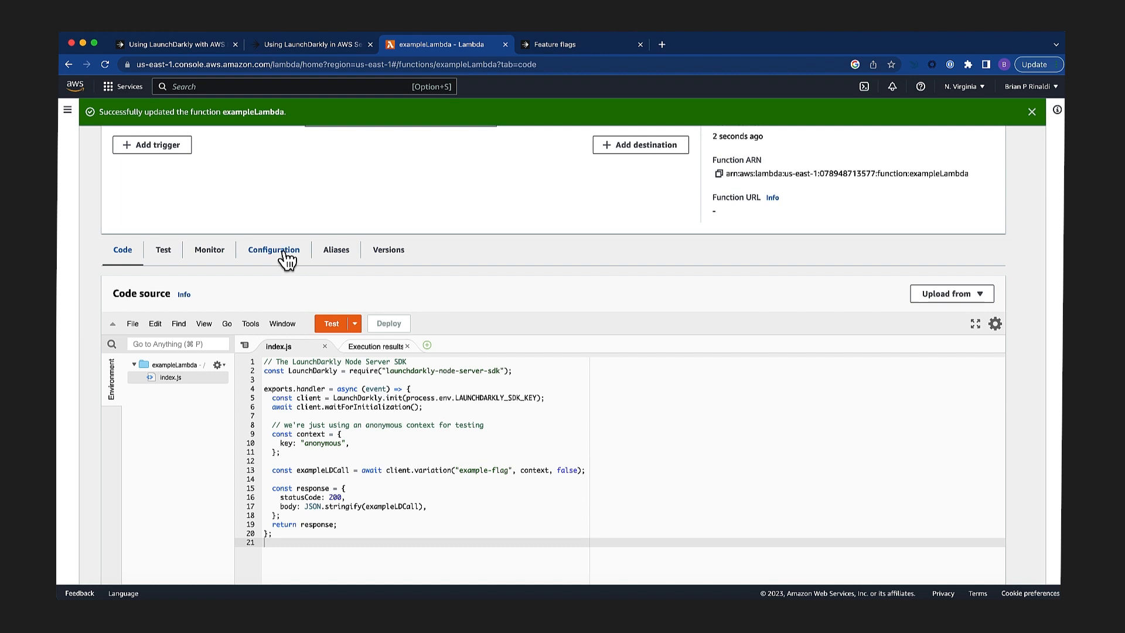
# Save environment variable LAUNCHDARKLY_SDK_KEY with the copied SDK key, then run a test.
pyautogui.click(274, 249)
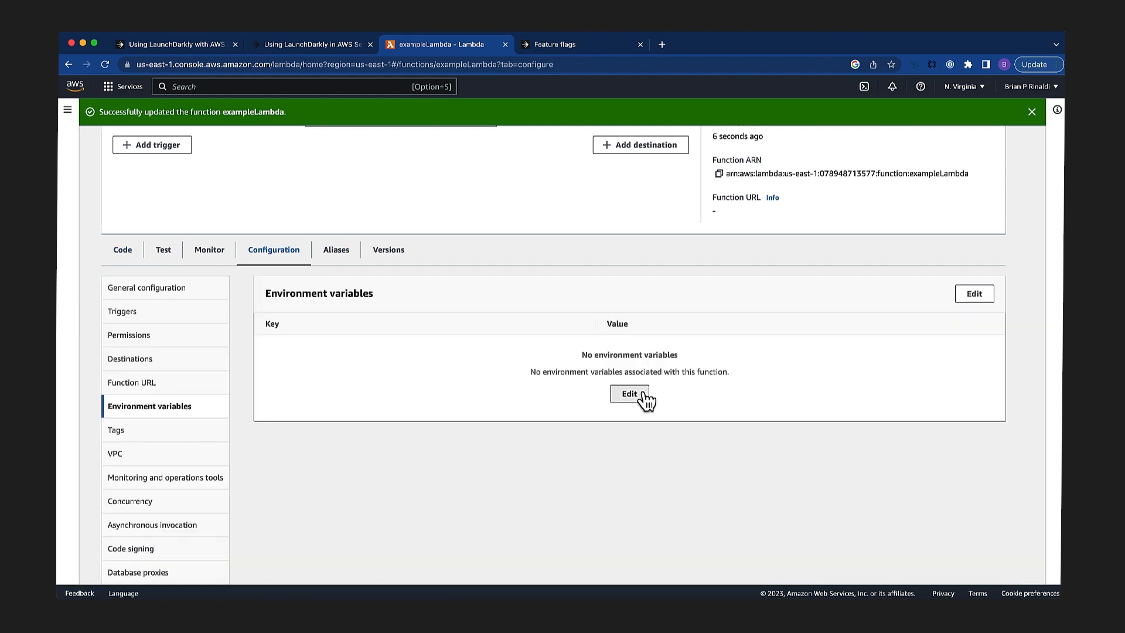
pyautogui.click(629, 394)
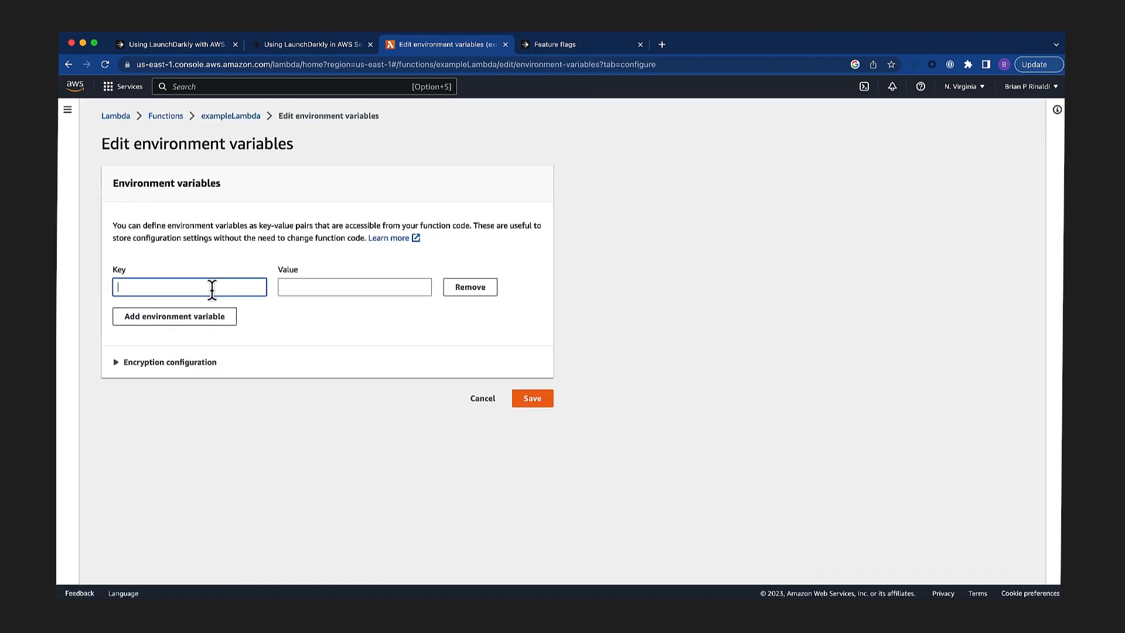
pyautogui.click(556, 44)
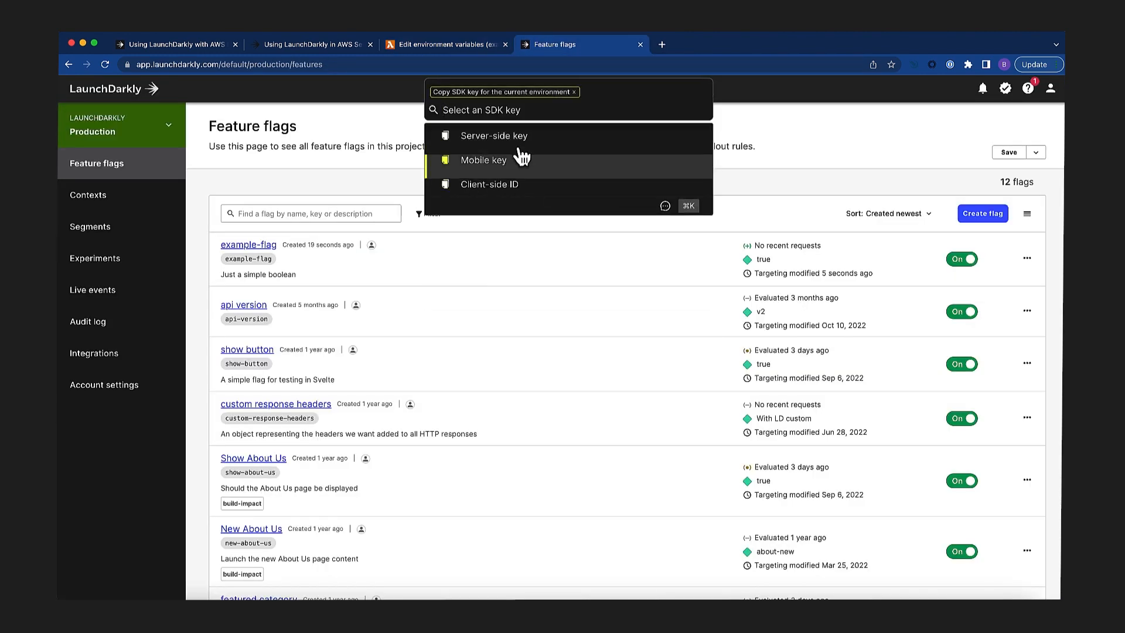
pyautogui.click(444, 44)
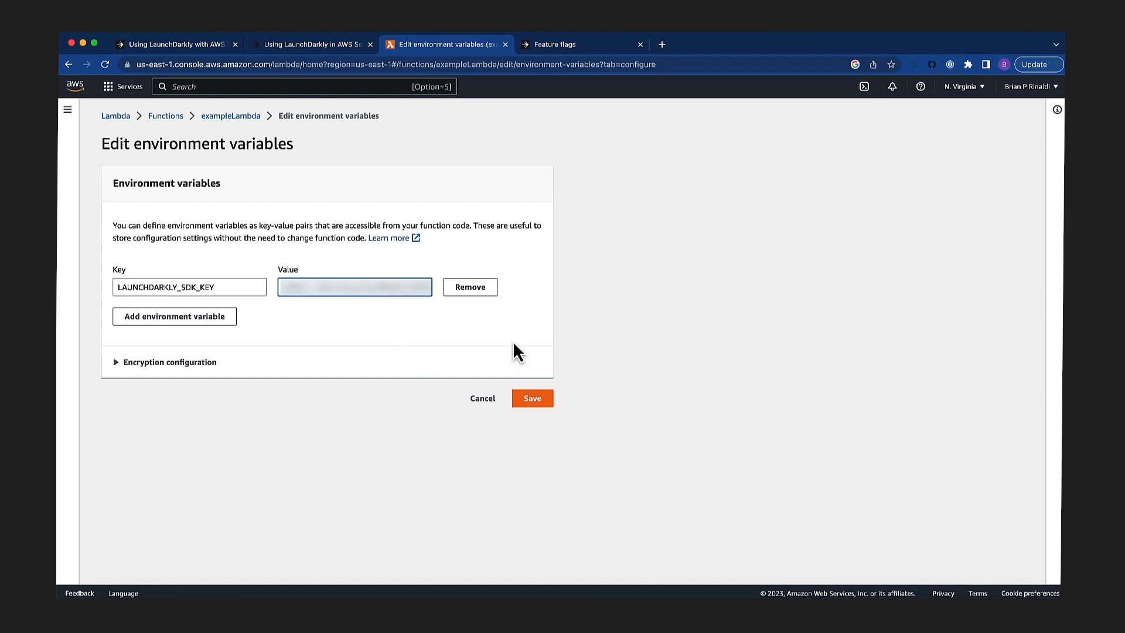
pyautogui.click(532, 399)
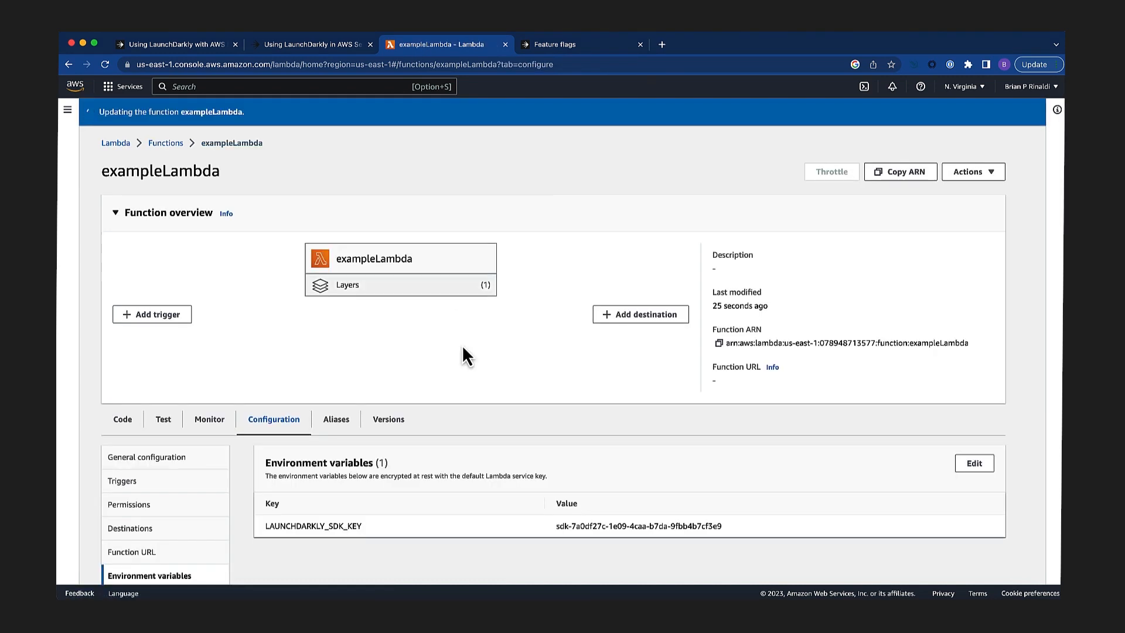
pyautogui.click(162, 419)
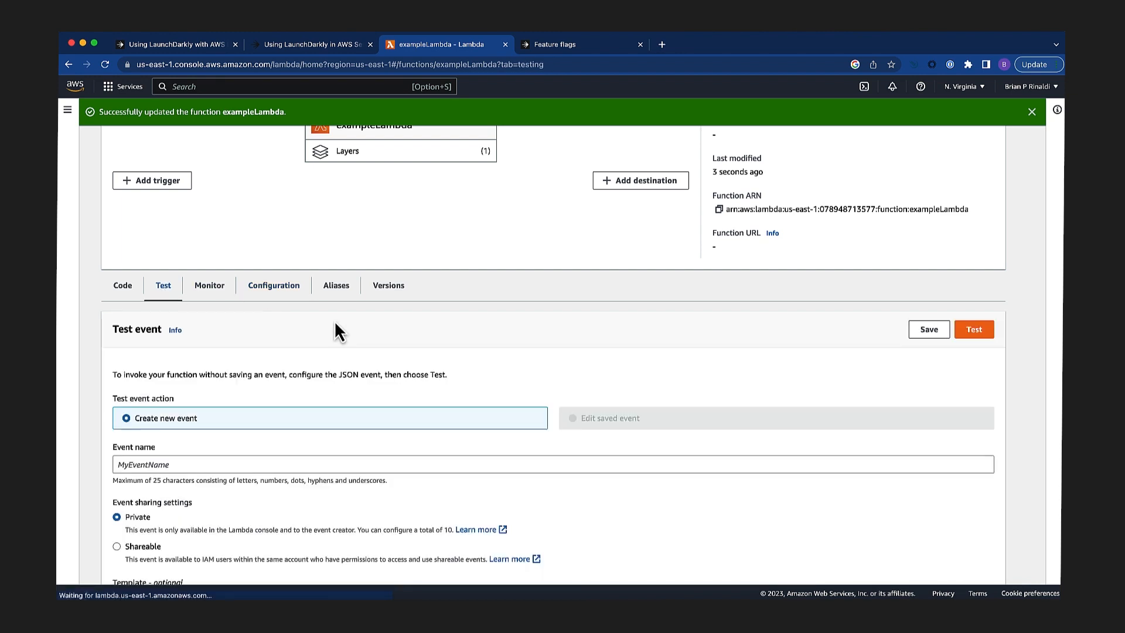
pyautogui.click(973, 329)
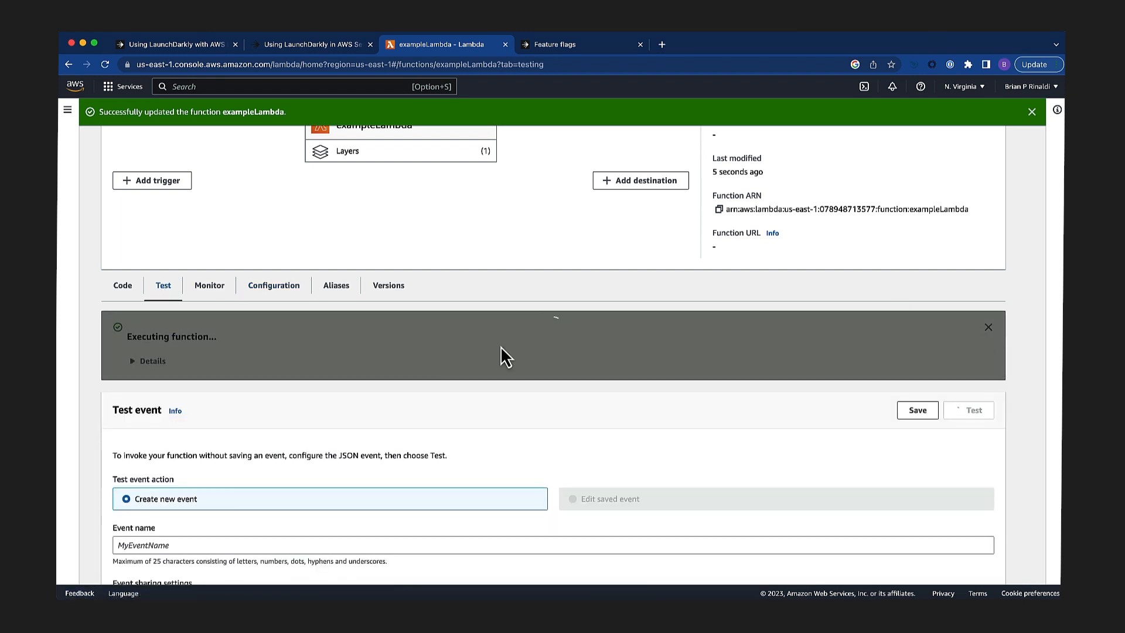